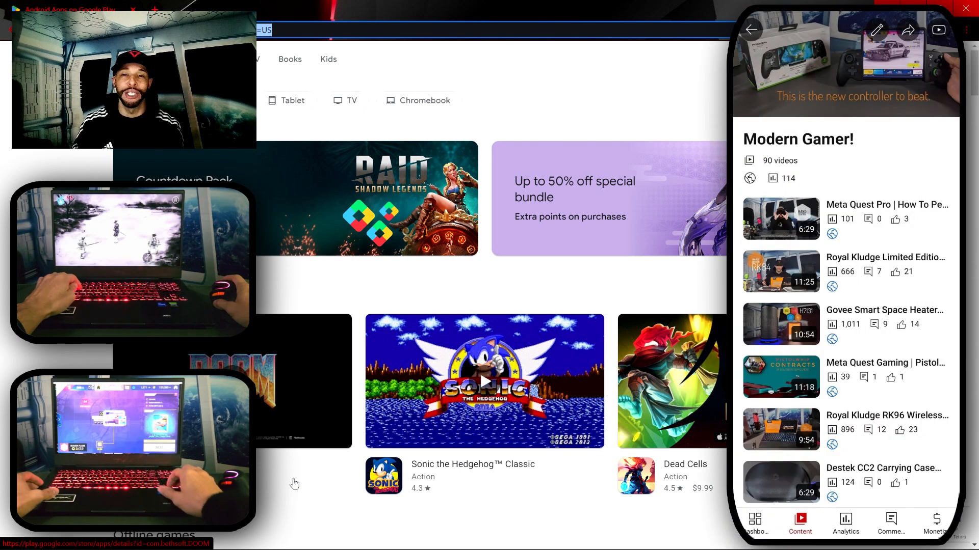
- Reach the 'Take mobile gaming to your PC' banner and download the Google Play Games beta installer
{"action": "left_click", "coordinate": [964, 9]}
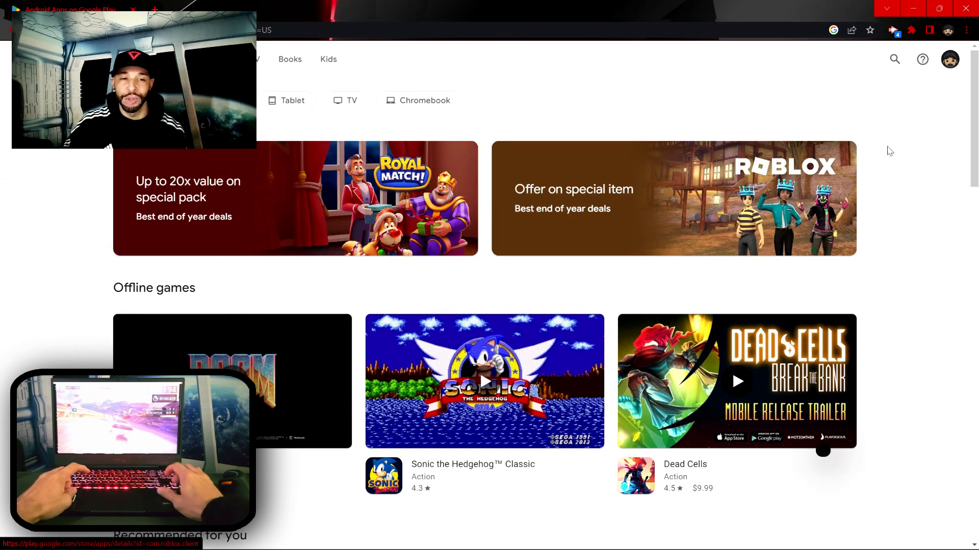
{"action": "scroll", "scroll_direction": "down", "scroll_amount": 3}
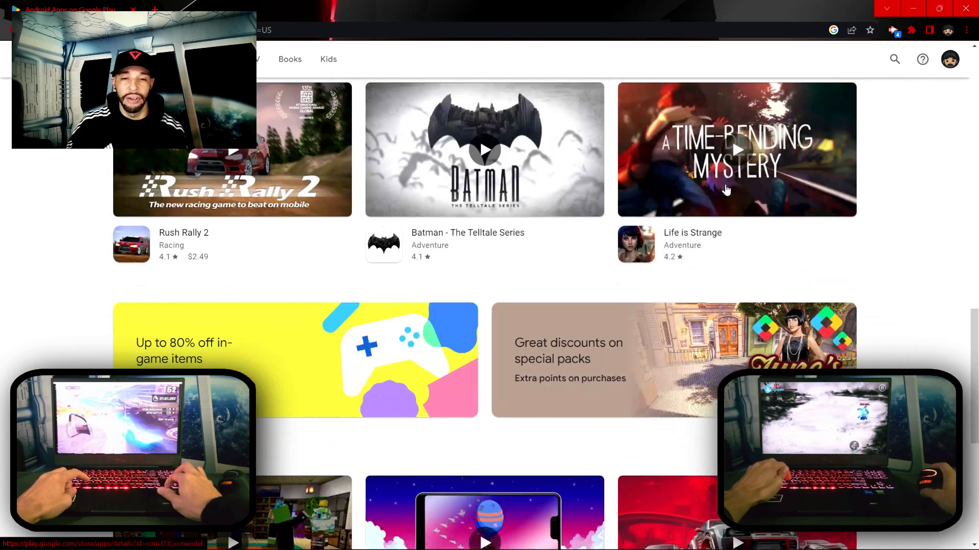
{"action": "scroll", "scroll_direction": "down", "scroll_amount": 3}
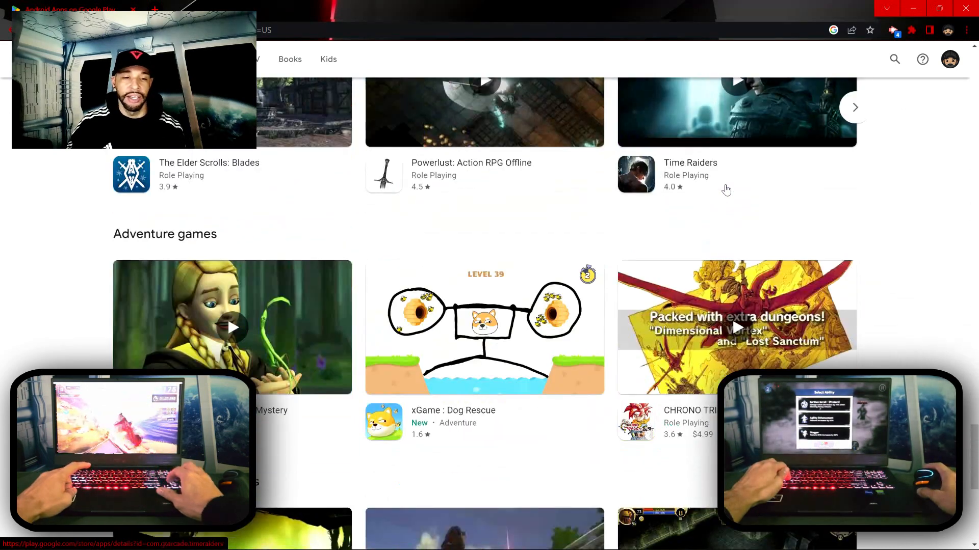
{"action": "scroll", "scroll_direction": "down", "scroll_amount": 3}
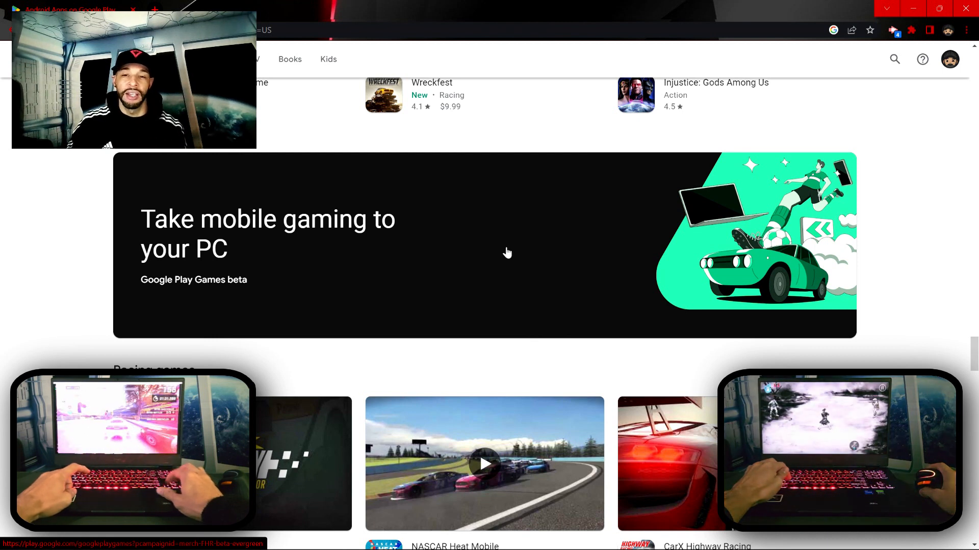
{"action": "left_click", "coordinate": [508, 252]}
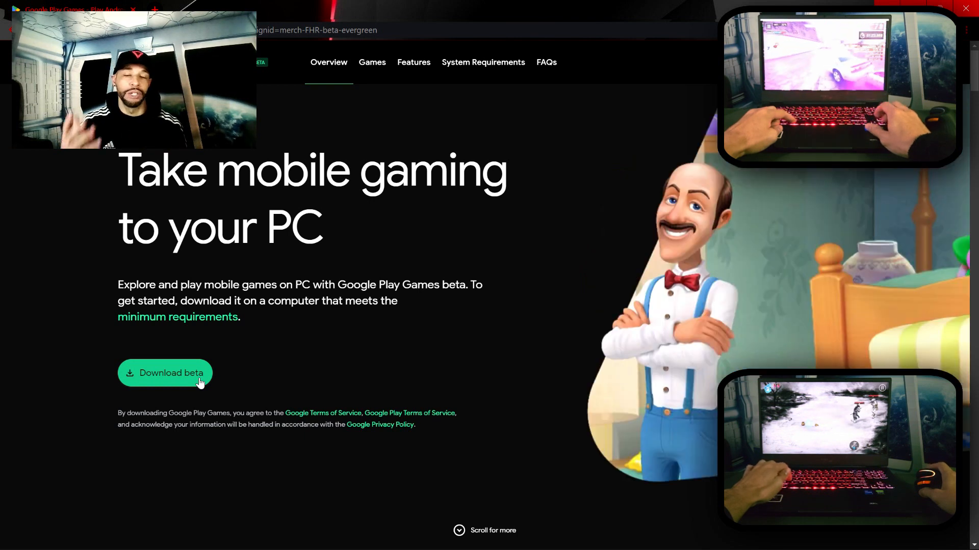
{"action": "left_click", "coordinate": [165, 373]}
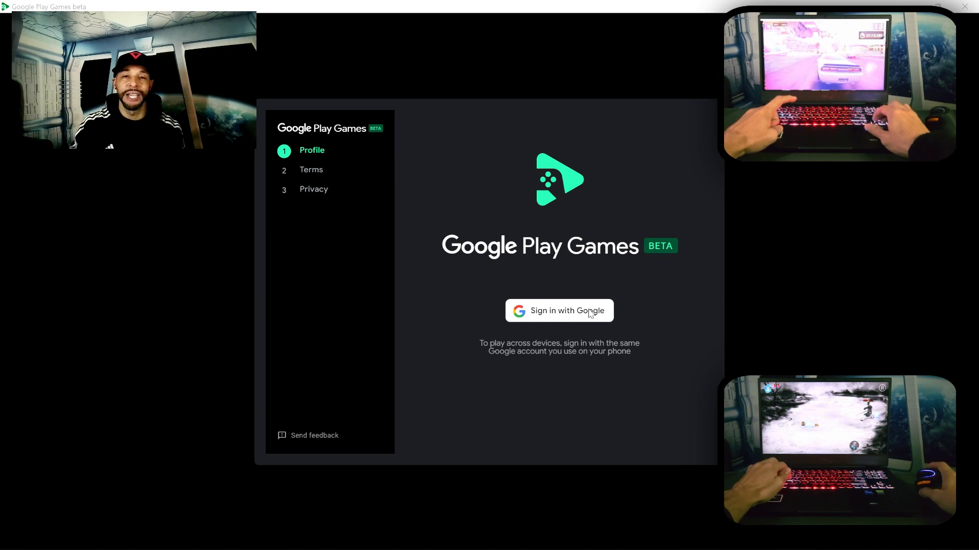
- Sign in with the Google account and accept the profile, terms and privacy steps
{"action": "left_click", "coordinate": [559, 311]}
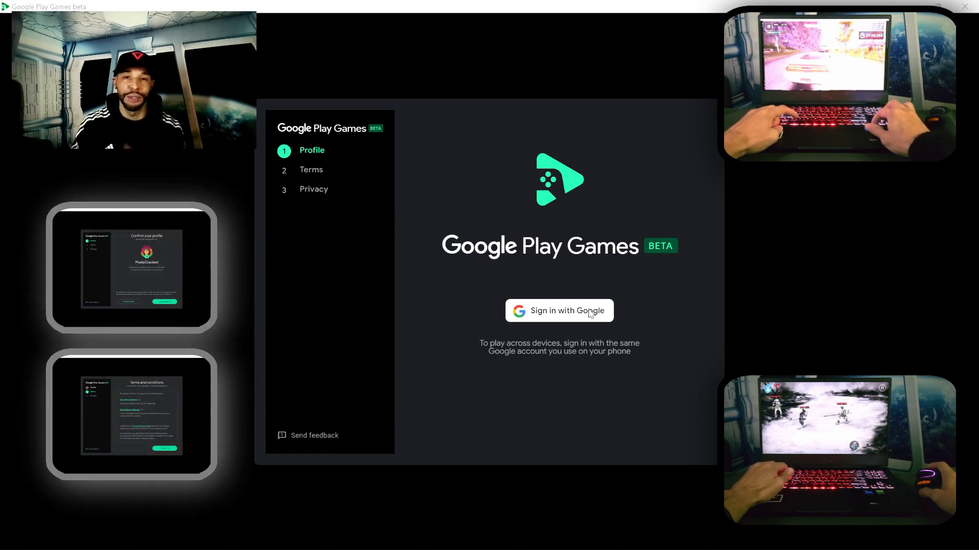
{"action": "left_click", "coordinate": [559, 311]}
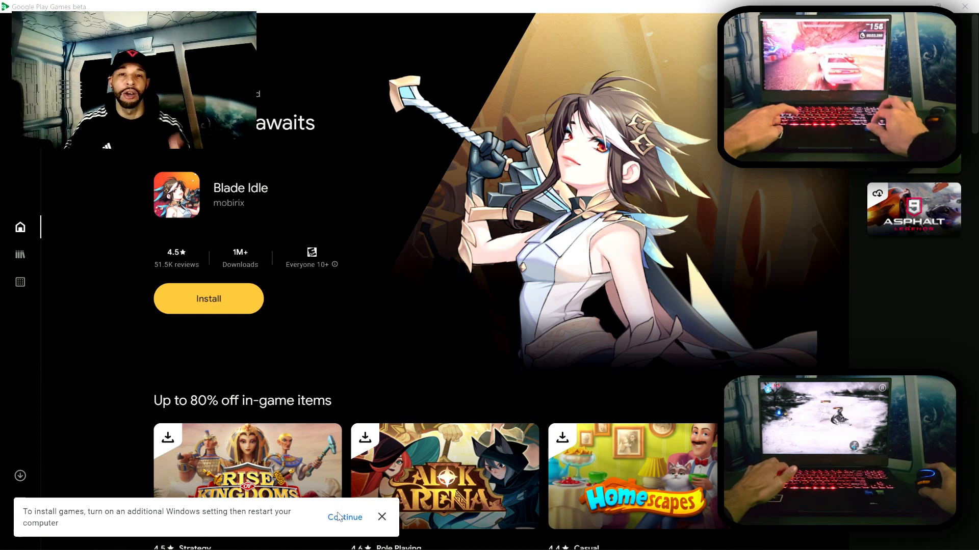
- Continue through the Windows setting notice and confirm enabling Windows Hypervisor Platform
{"action": "left_click", "coordinate": [344, 518]}
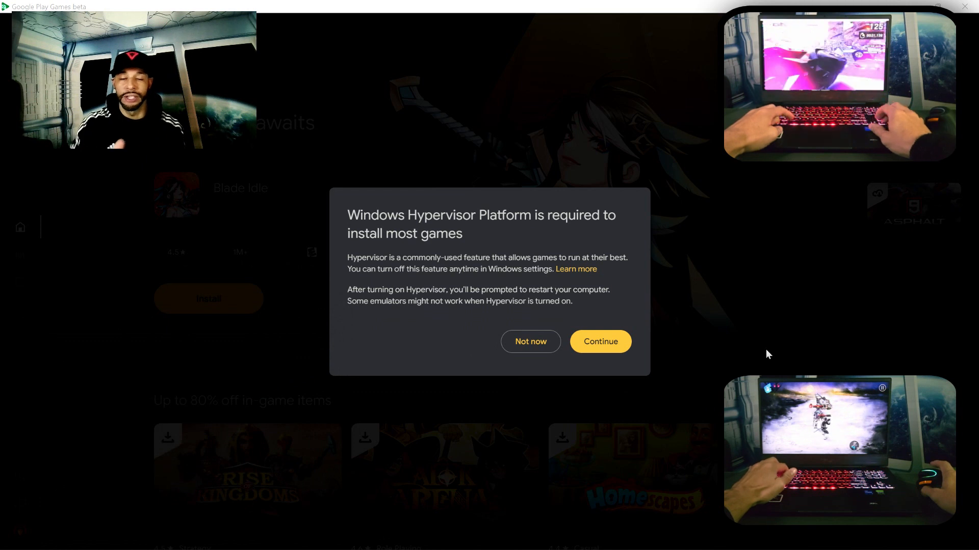
{"action": "left_click", "coordinate": [530, 342]}
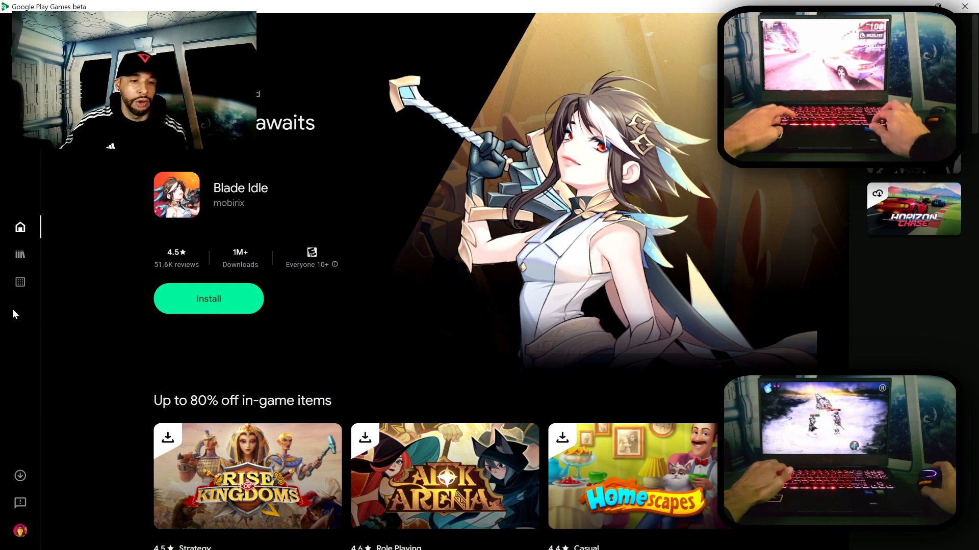
{"action": "mouse_move", "coordinate": [20, 282]}
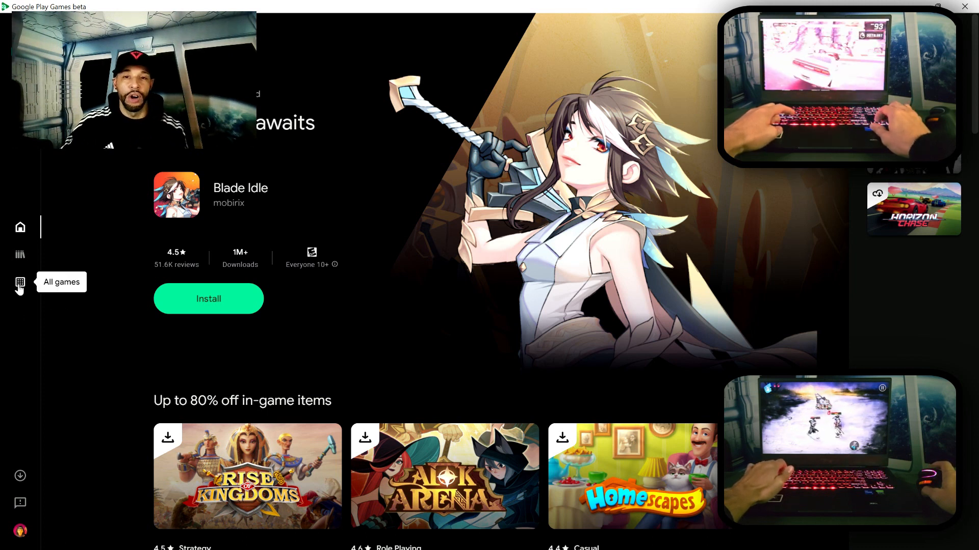
- Browse the All games catalog, sorted A to Z, down to the end of the list
{"action": "left_click", "coordinate": [20, 282]}
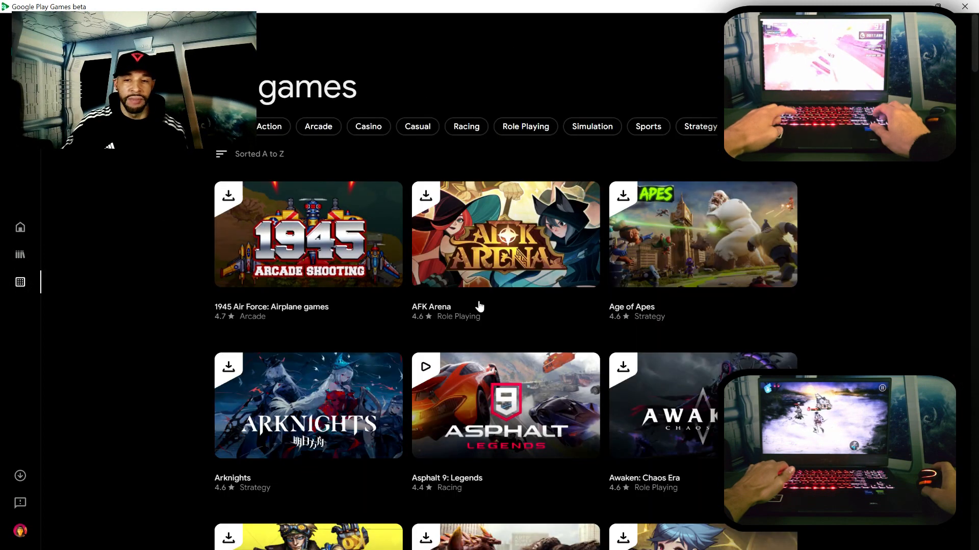
{"action": "scroll", "scroll_direction": "down", "scroll_amount": 3}
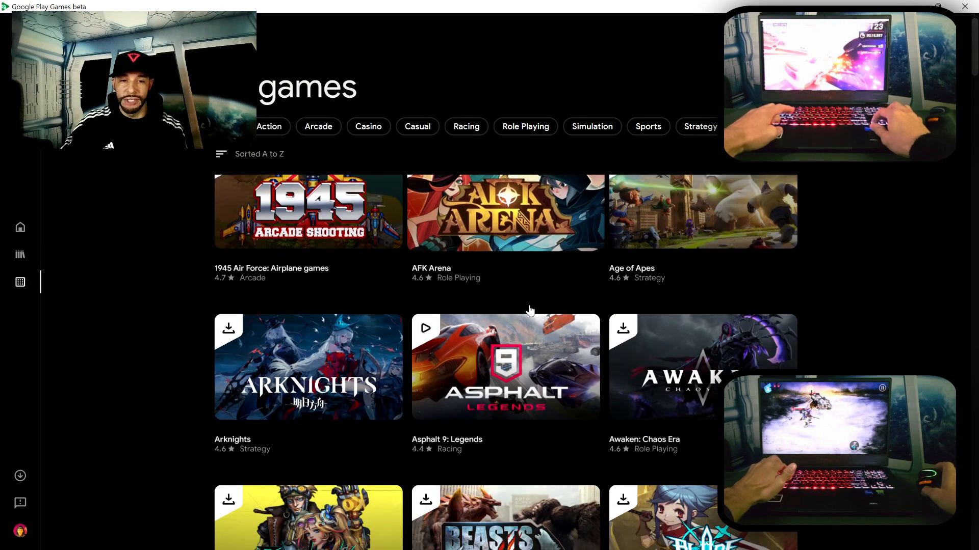
{"action": "scroll", "scroll_direction": "down", "scroll_amount": 3}
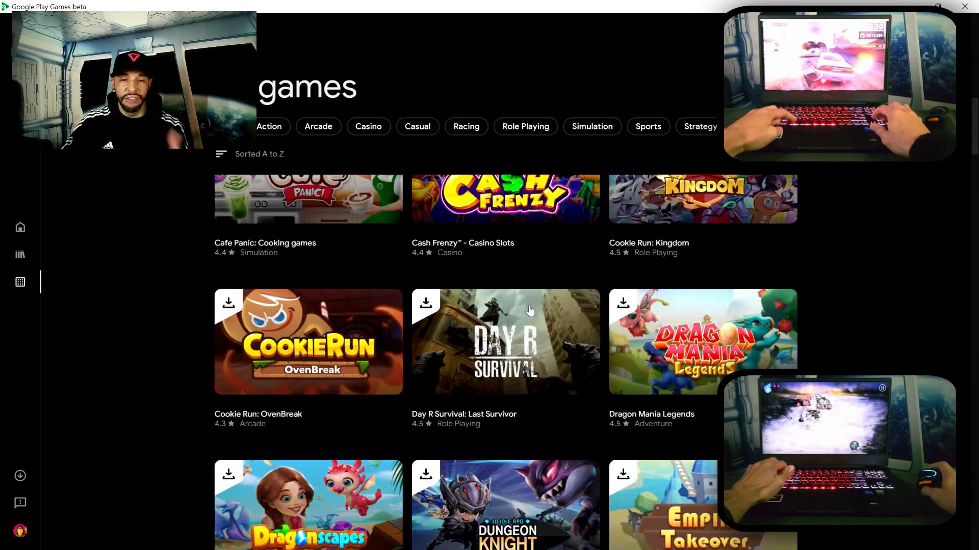
{"action": "scroll", "scroll_direction": "down", "scroll_amount": 3}
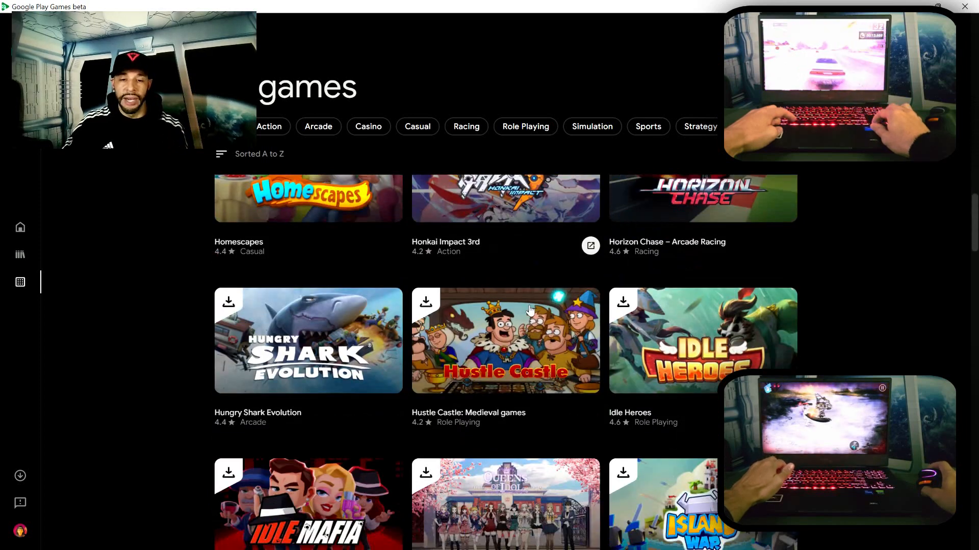
{"action": "scroll", "scroll_direction": "down", "scroll_amount": 3}
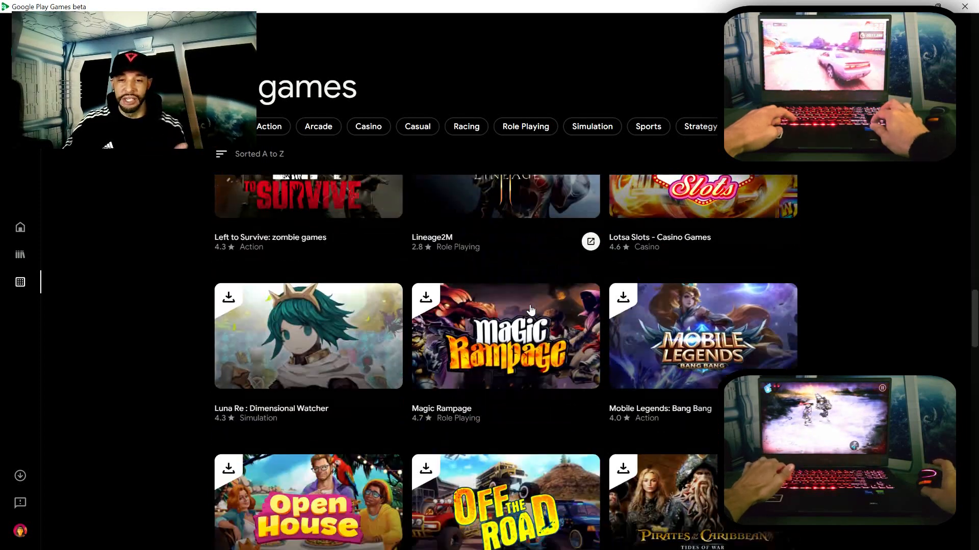
{"action": "scroll", "scroll_direction": "down", "scroll_amount": 3}
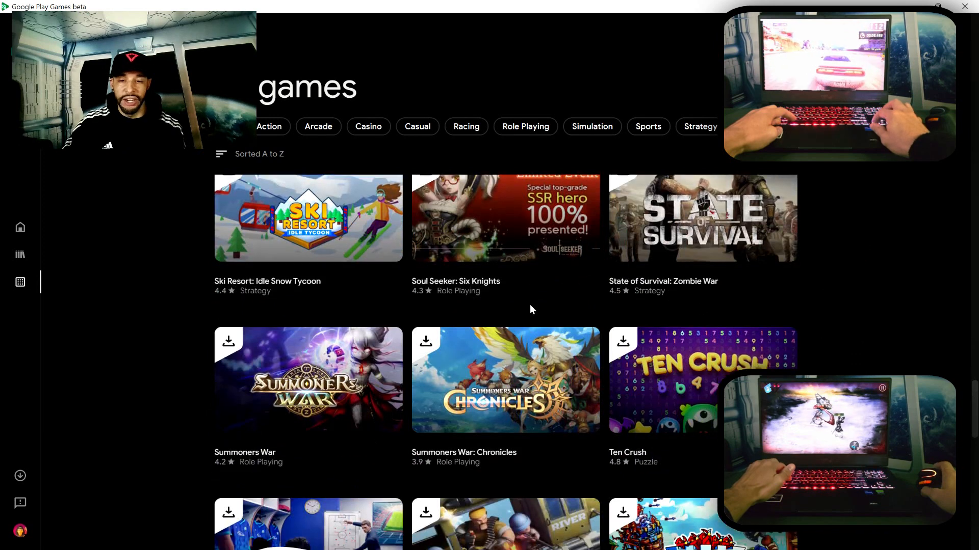
{"action": "scroll", "scroll_direction": "down", "scroll_amount": 3}
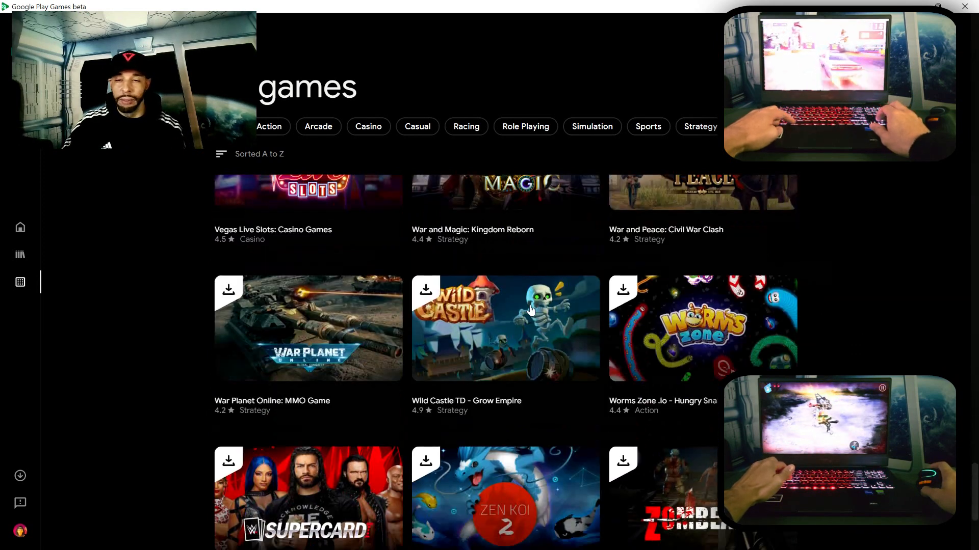
{"action": "scroll", "scroll_direction": "down", "scroll_amount": 3}
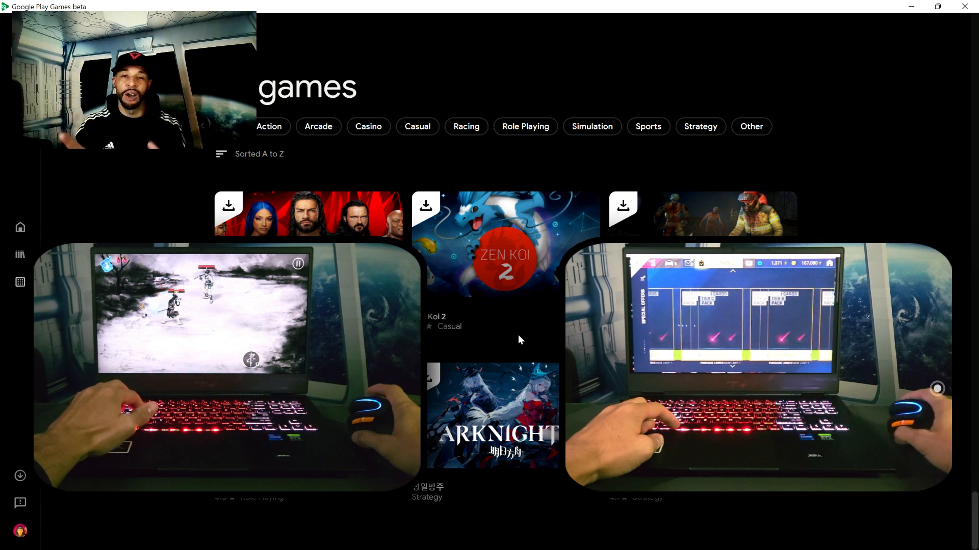
{"action": "scroll", "scroll_direction": "down", "scroll_amount": 3}
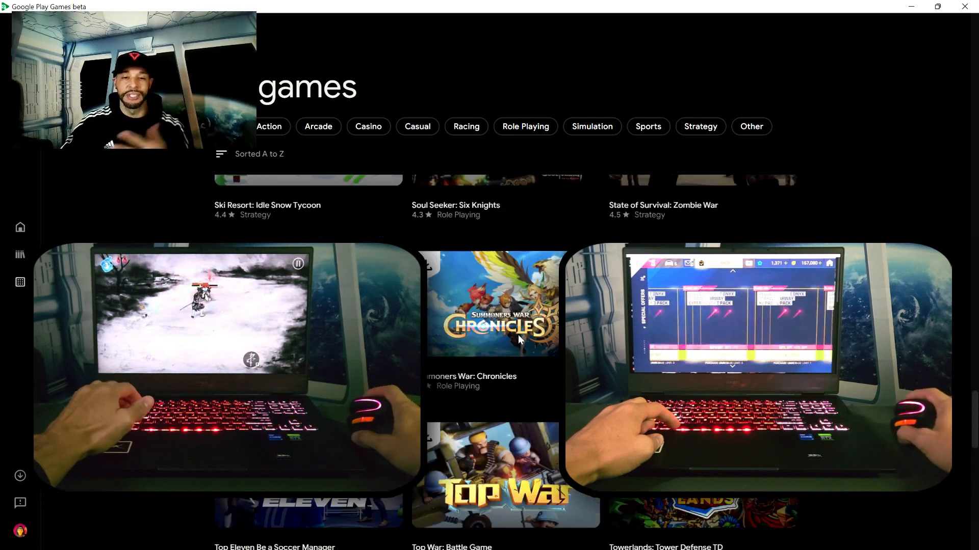
{"action": "scroll", "scroll_direction": "down", "scroll_amount": 3}
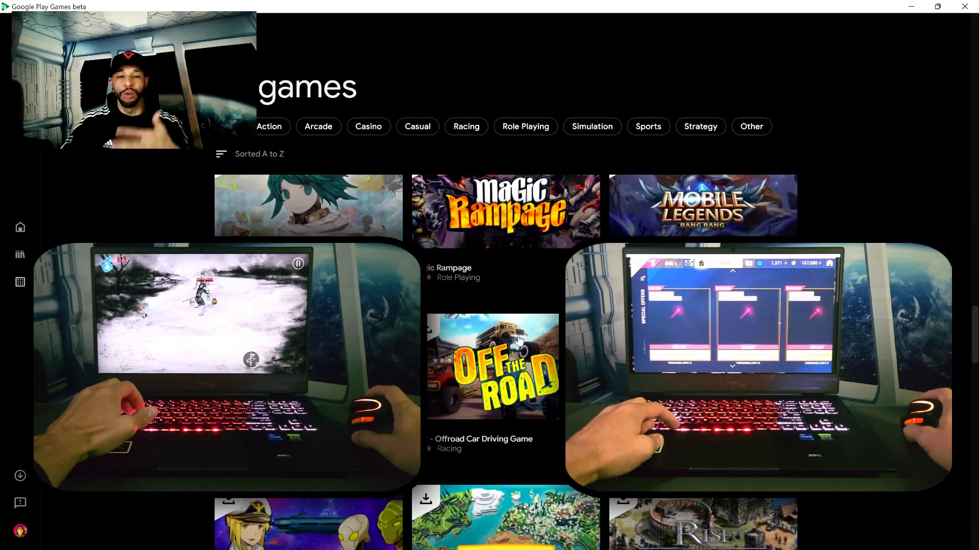